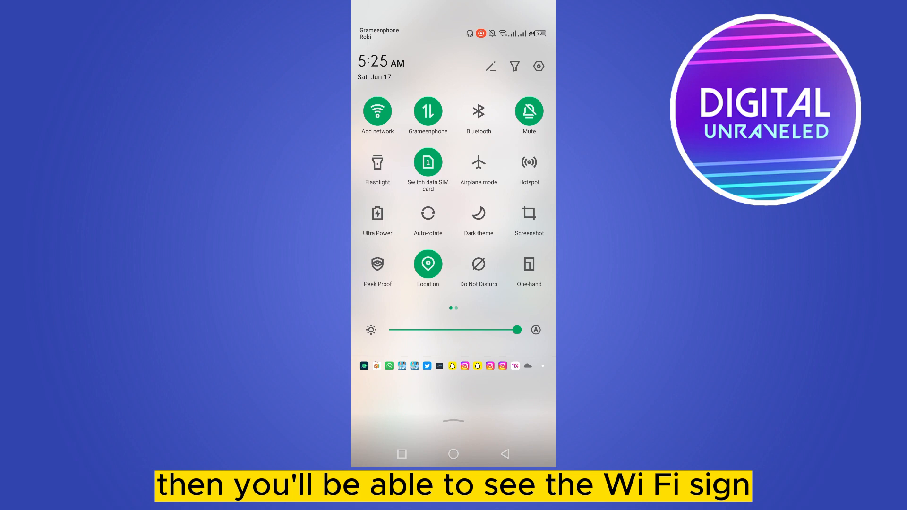
View the connected Wi-Fi network's details: excellent signal, 2.4 GHz frequency, WPA2/WPA3 security
click(376, 111)
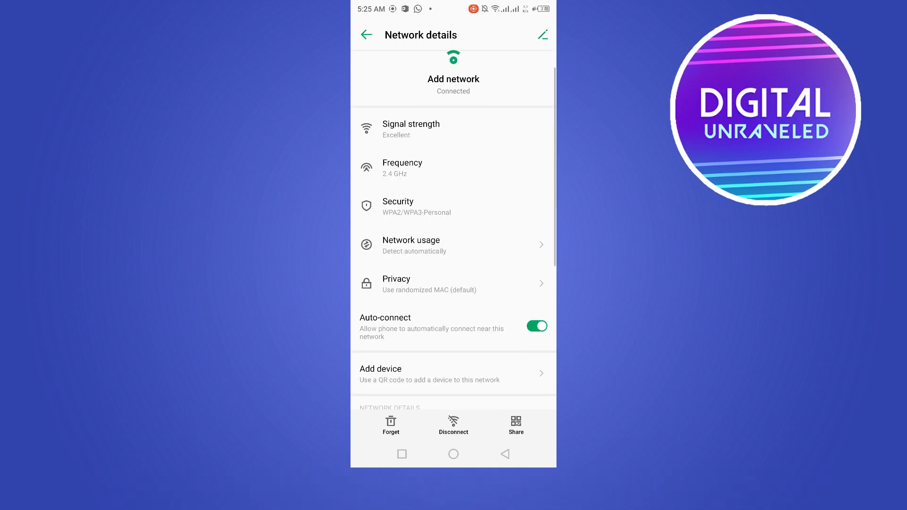
scroll(down, 3)
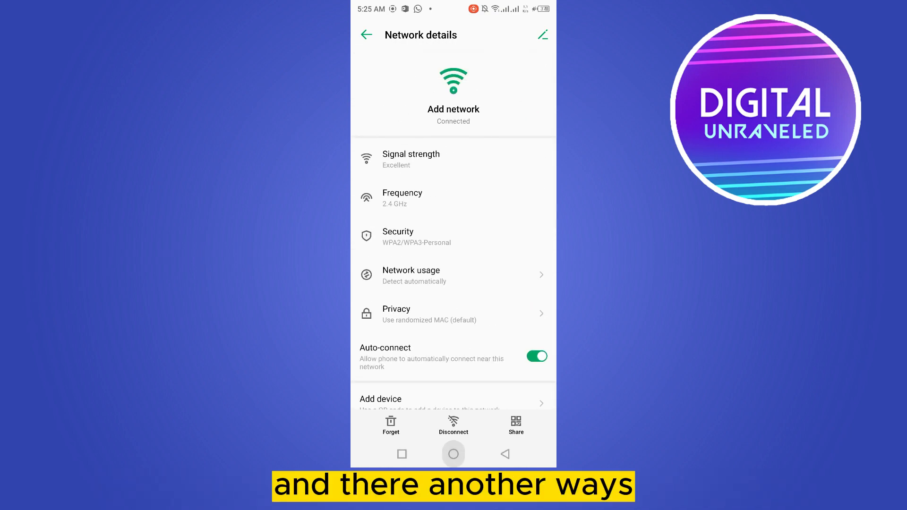
Return home, launch Settings and reach the main list showing Wi-Fi connected to Add network
click(453, 454)
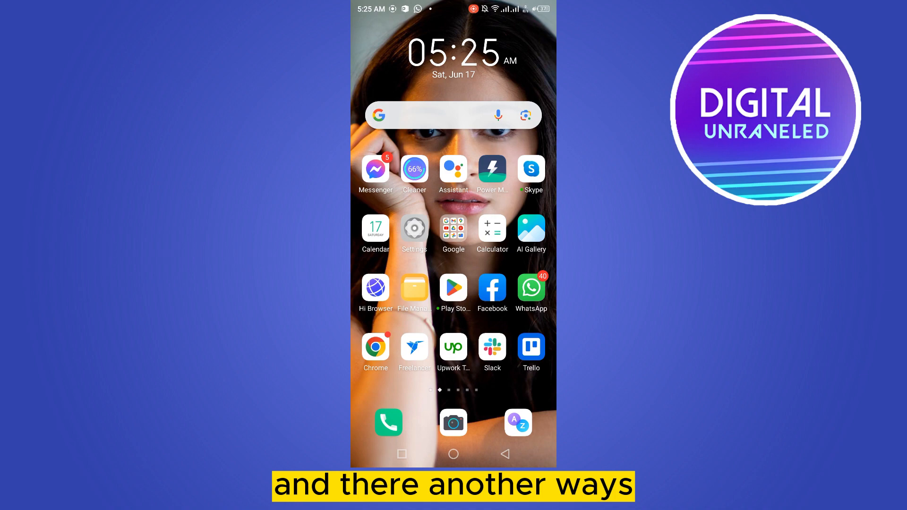
click(414, 228)
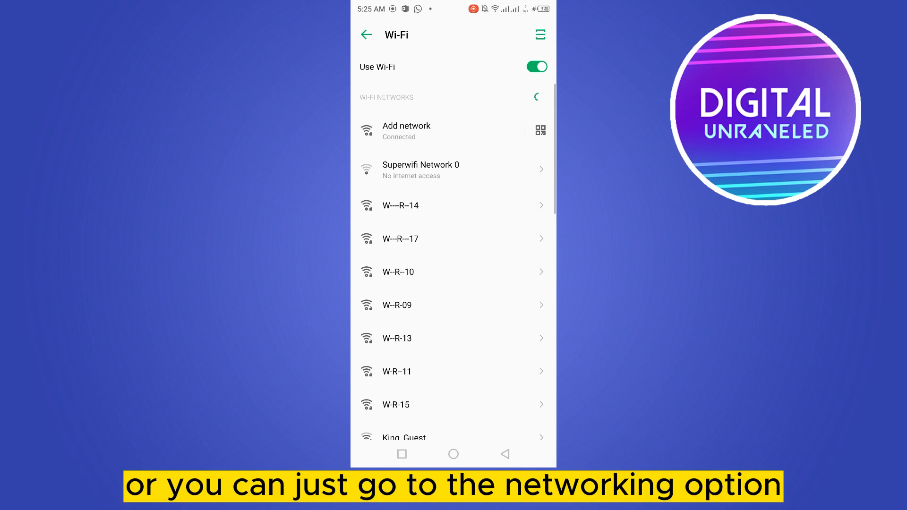
click(366, 34)
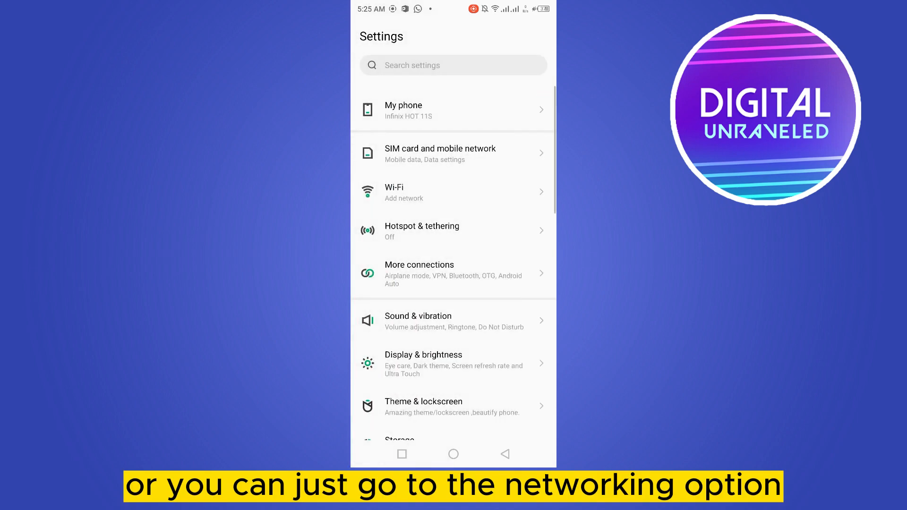